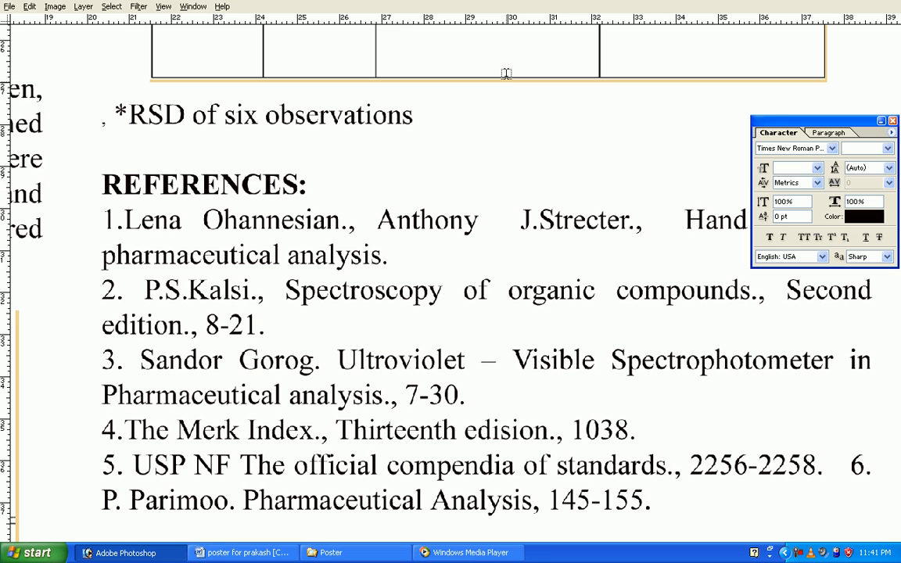
# - Fit the poster on screen, then right-click the canvas for the Fit on Screen / Actual Pixels / Print Size menu
pyautogui.press('ctrl+0')
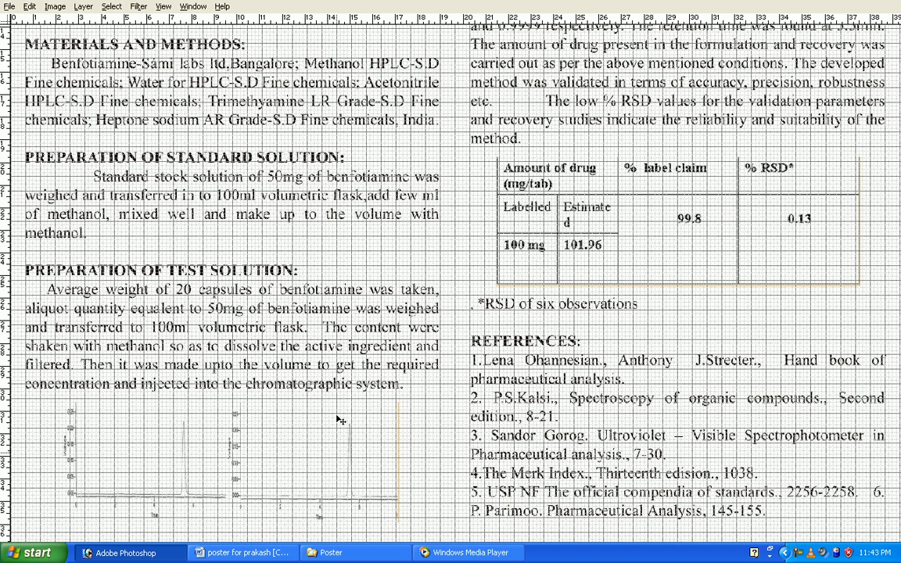
pyautogui.rightClick(340, 420)
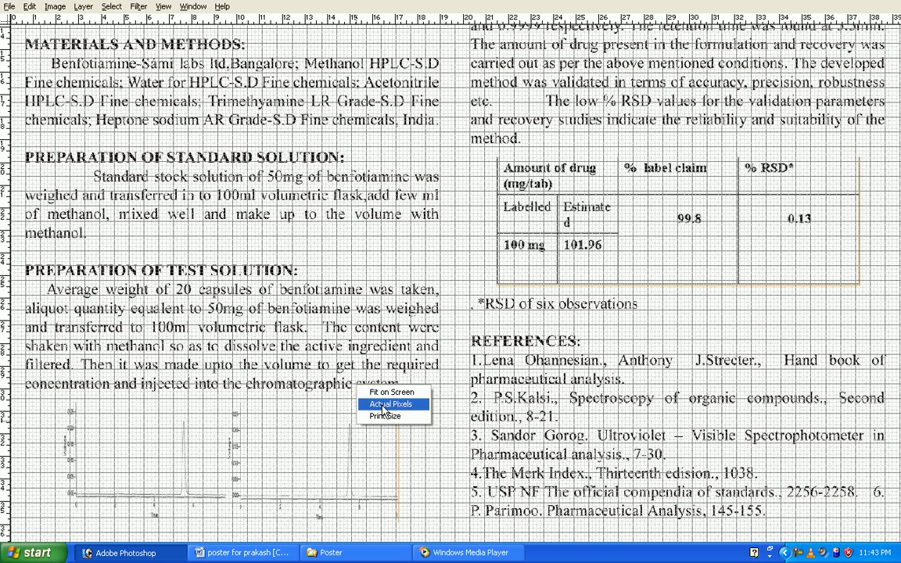